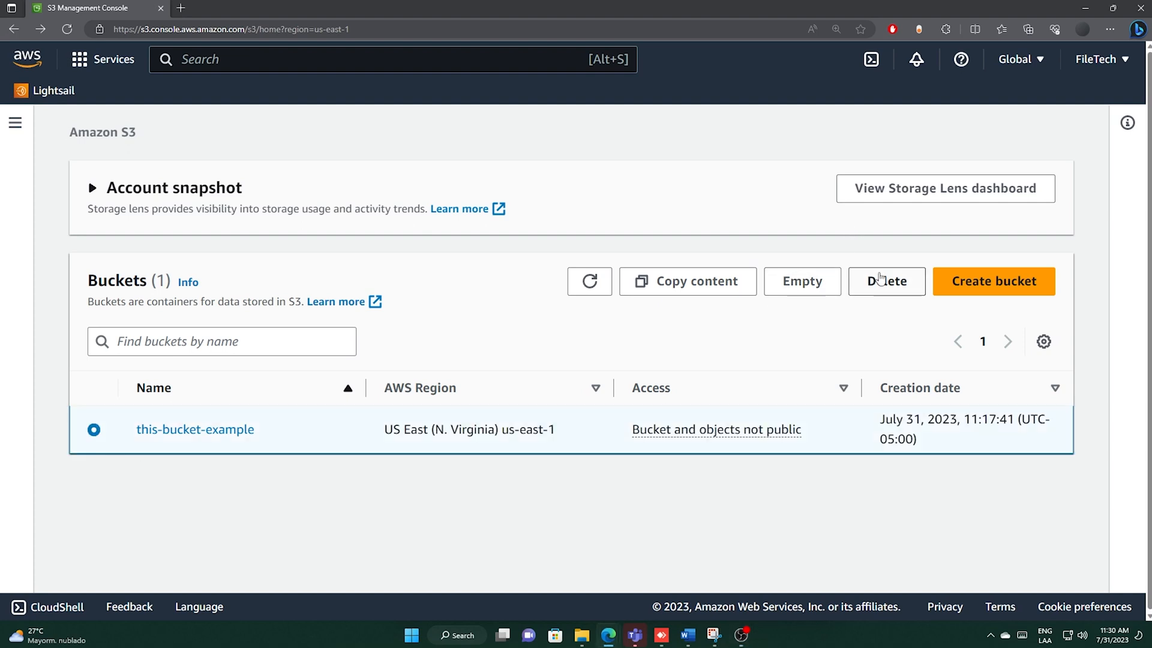
Step: Twice start deleting the this-bucket-example bucket, then abandon it both times
left_click(886, 280)
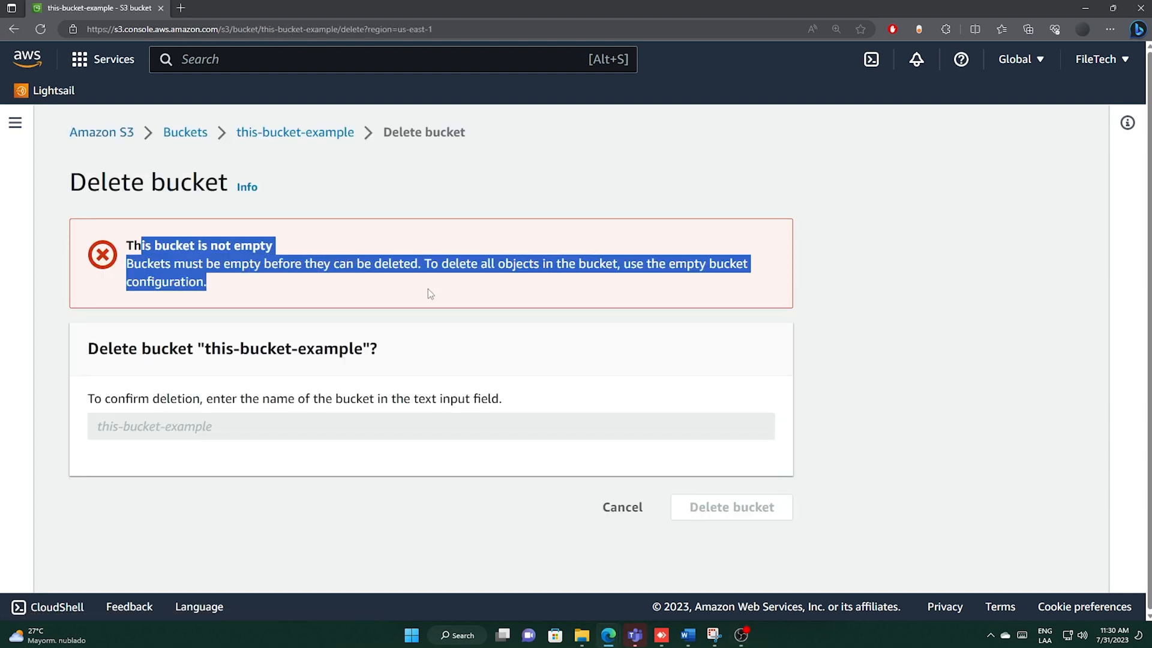
left_click(540, 276)
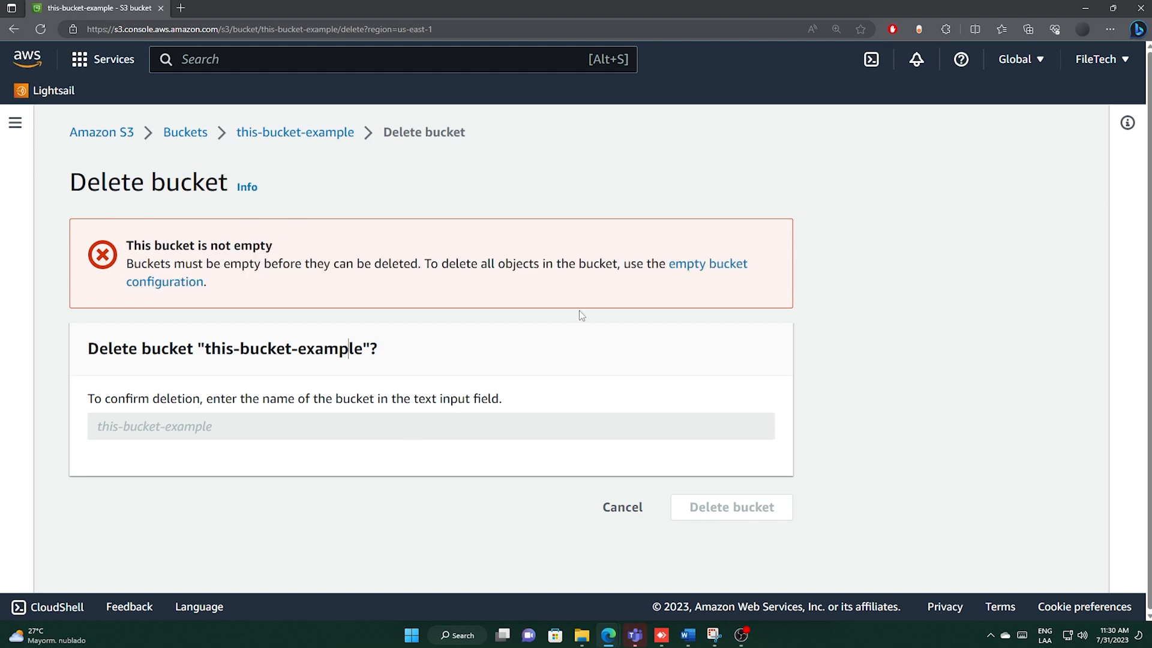
mouse_move(619, 484)
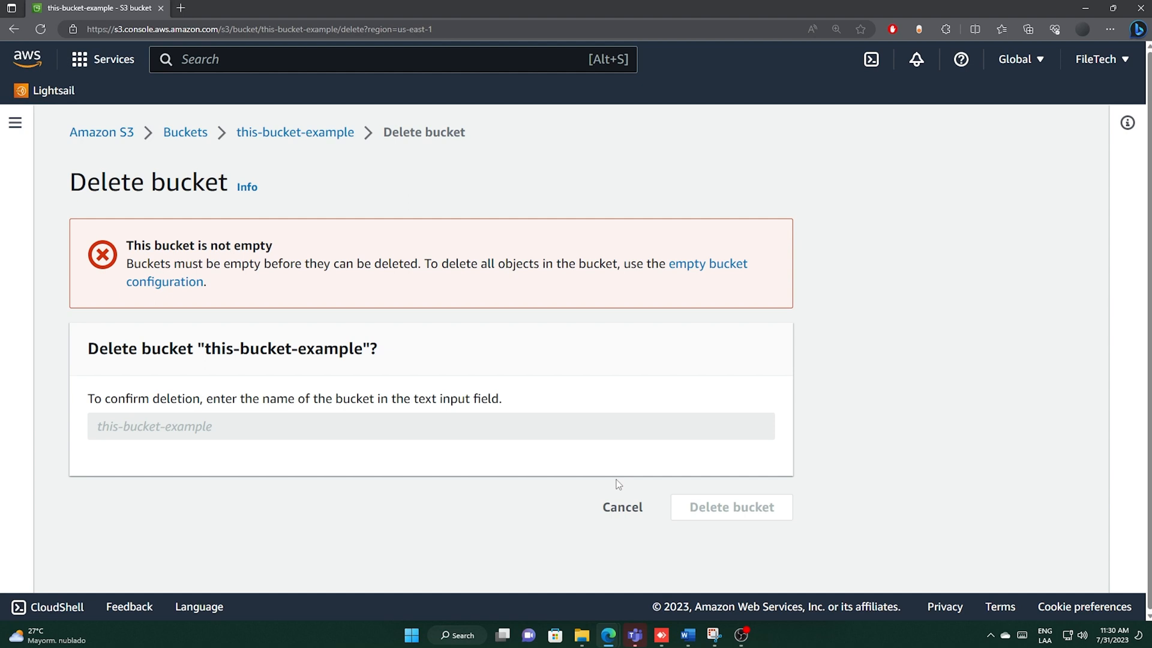
left_click(621, 507)
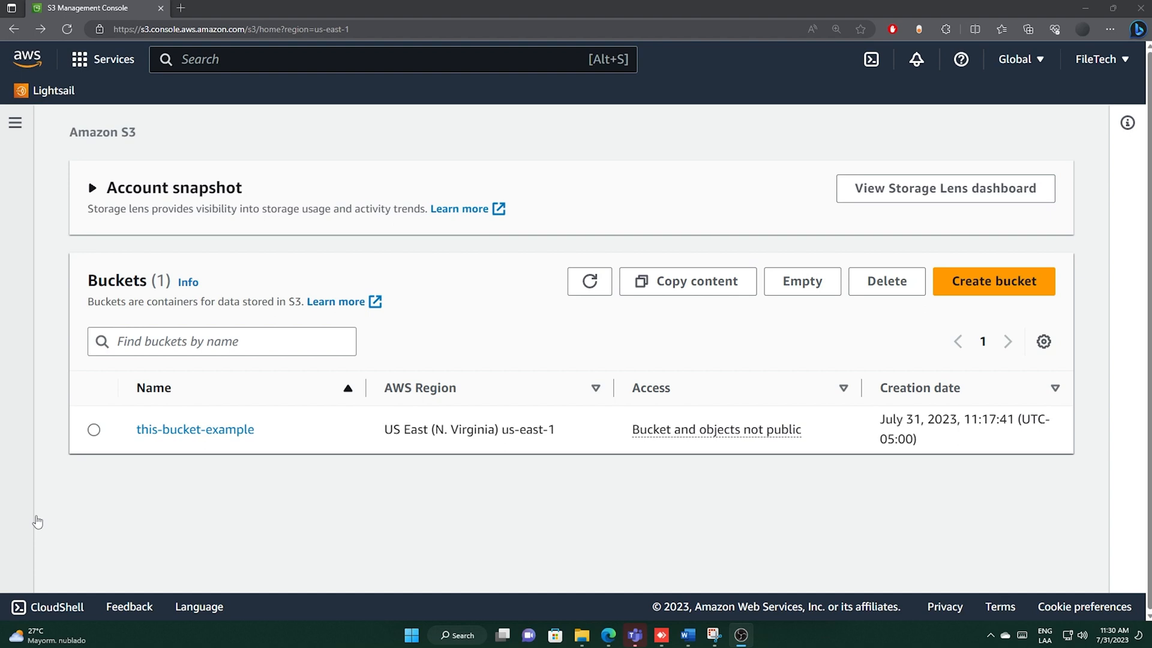
mouse_move(120, 501)
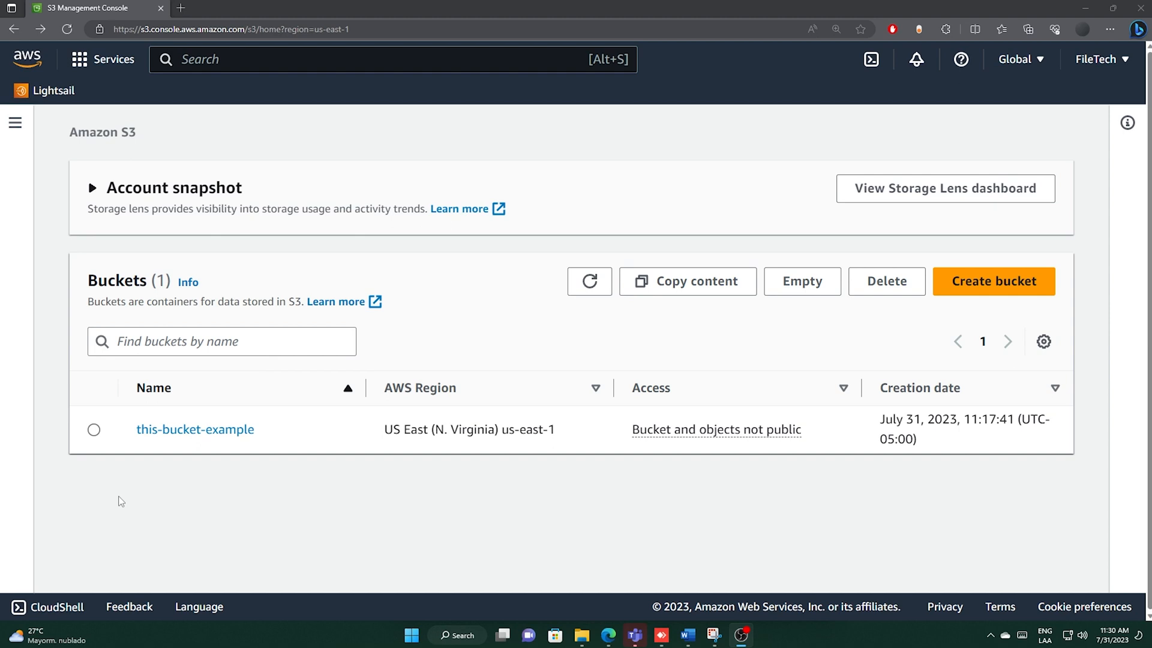
left_click(94, 429)
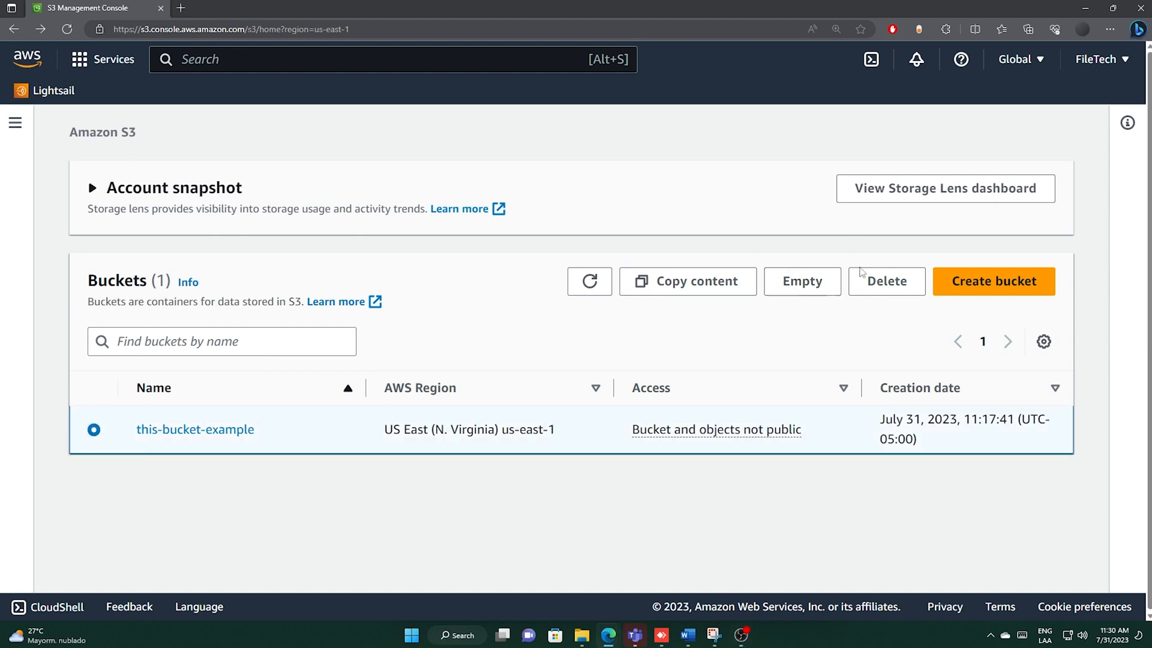
left_click(886, 281)
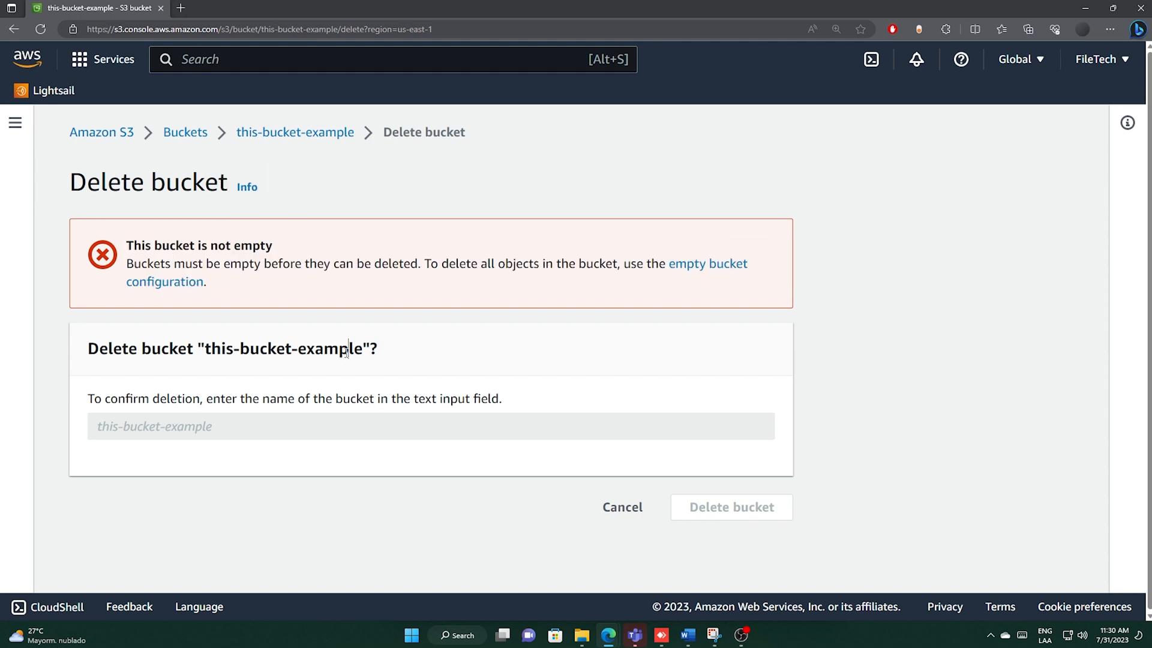
left_click(622, 507)
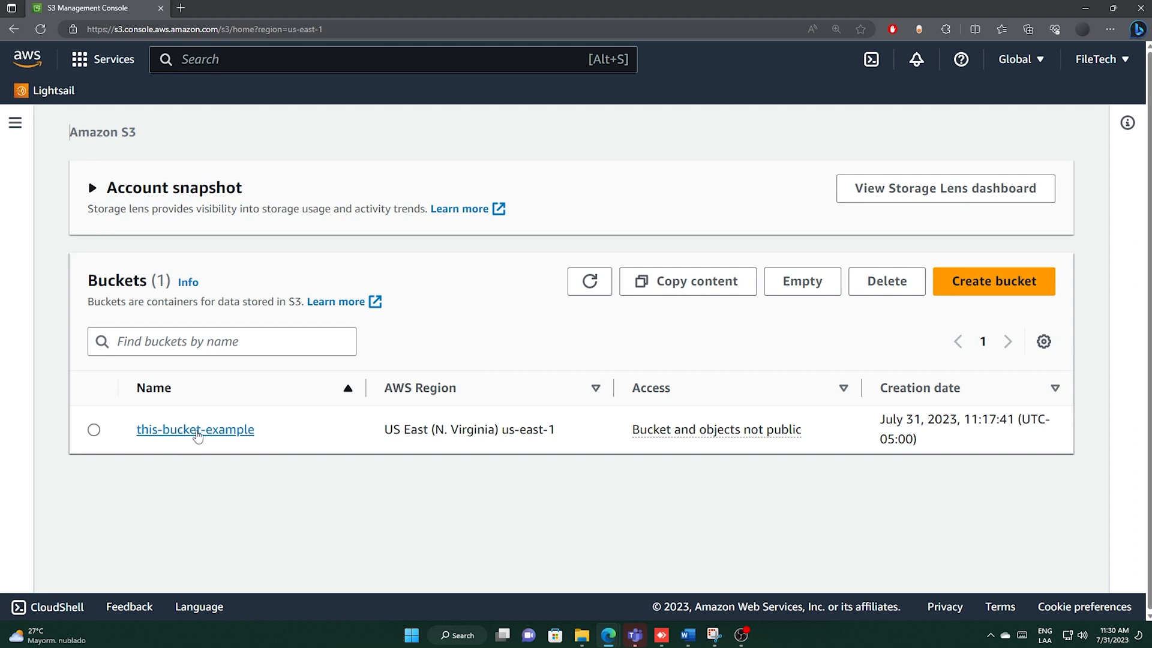
Step: Delete archivo1.txt from this-bucket-example, confirming with 'delete', and close the status page
left_click(194, 430)
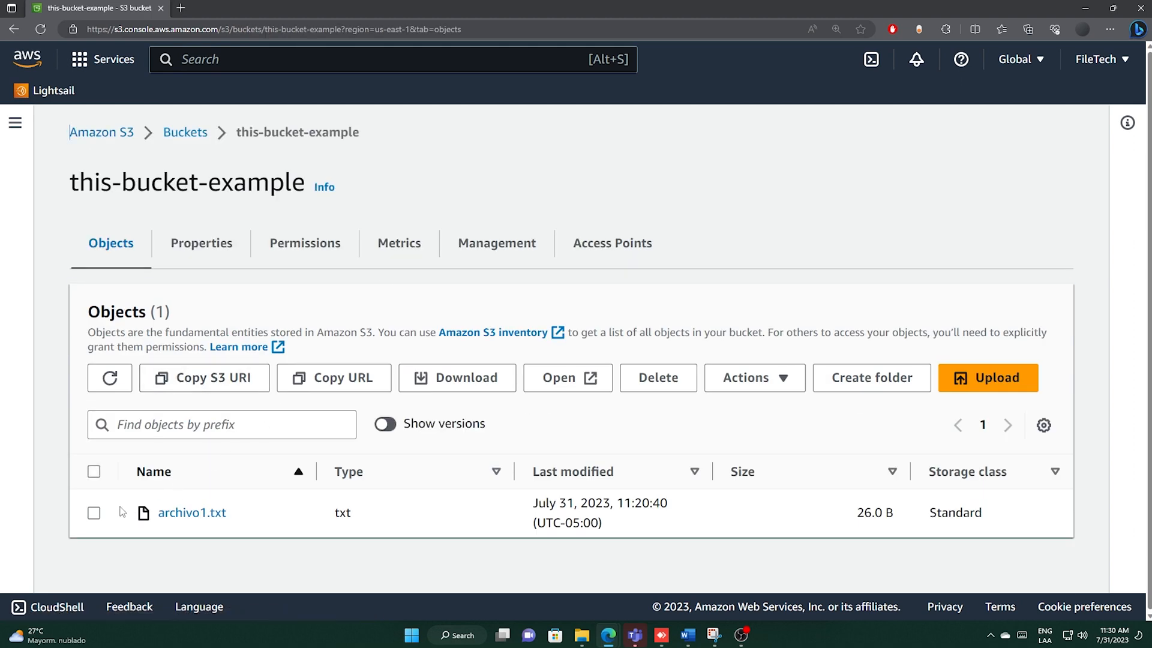
left_click(93, 512)
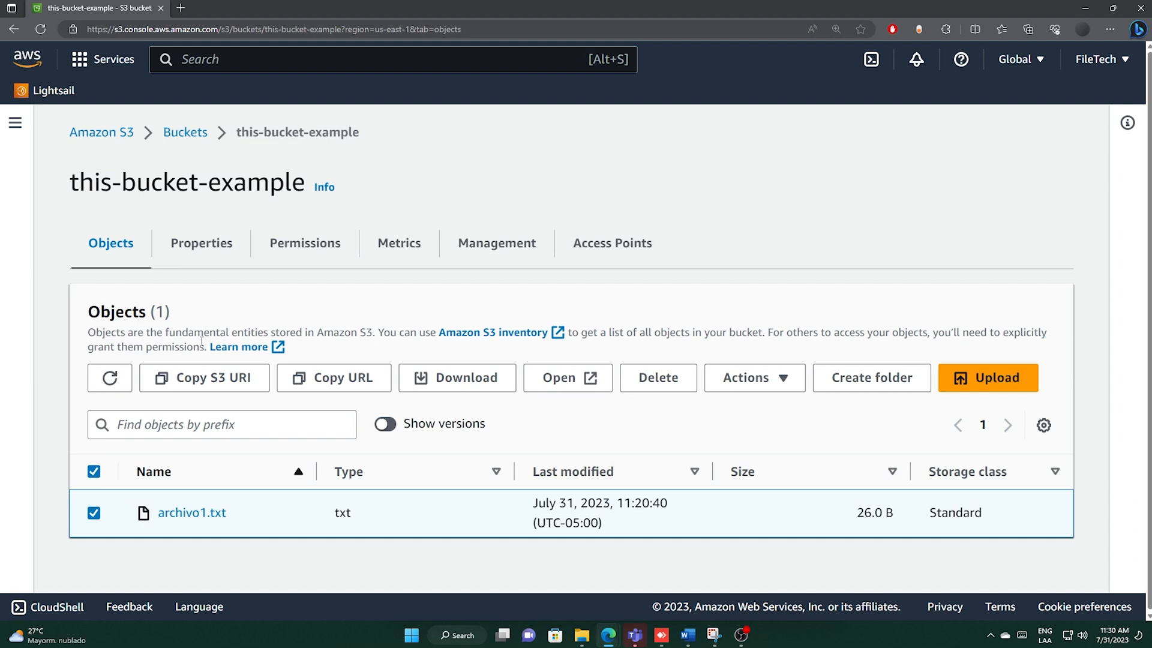
left_click(657, 376)
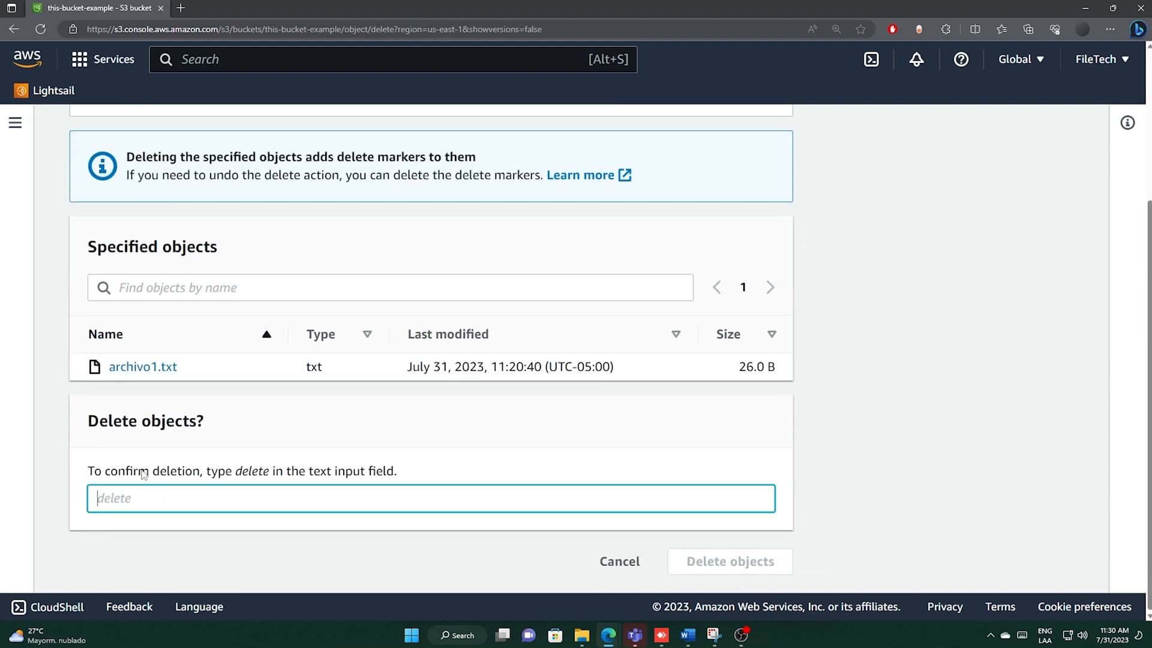
double_click(251, 471)
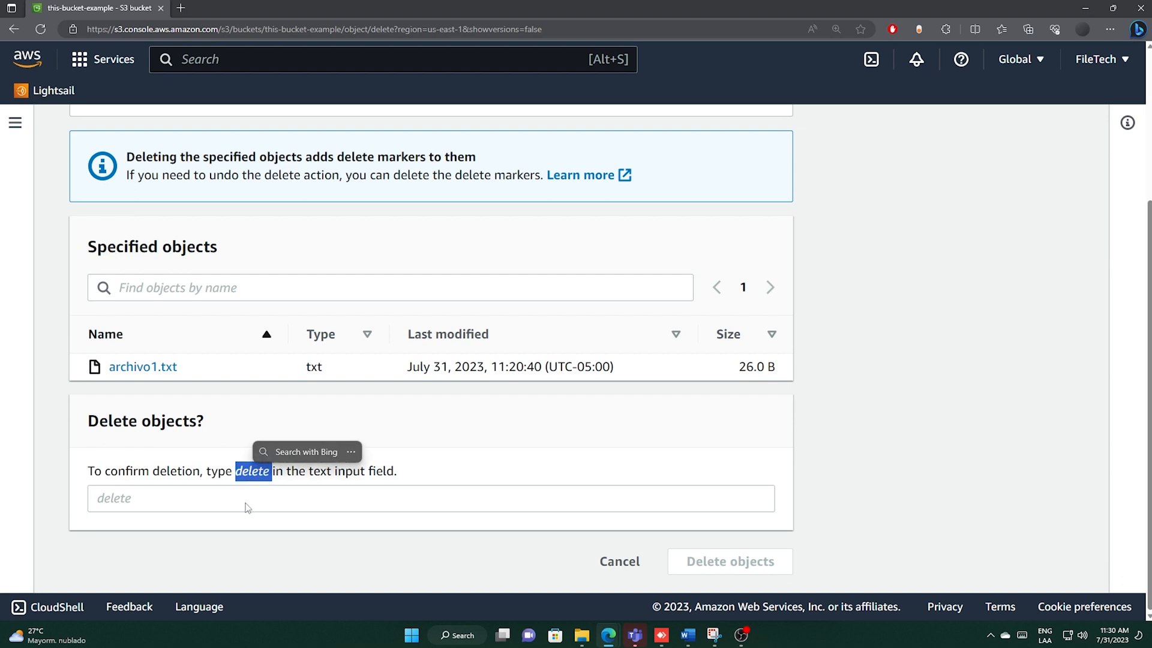
type("delete")
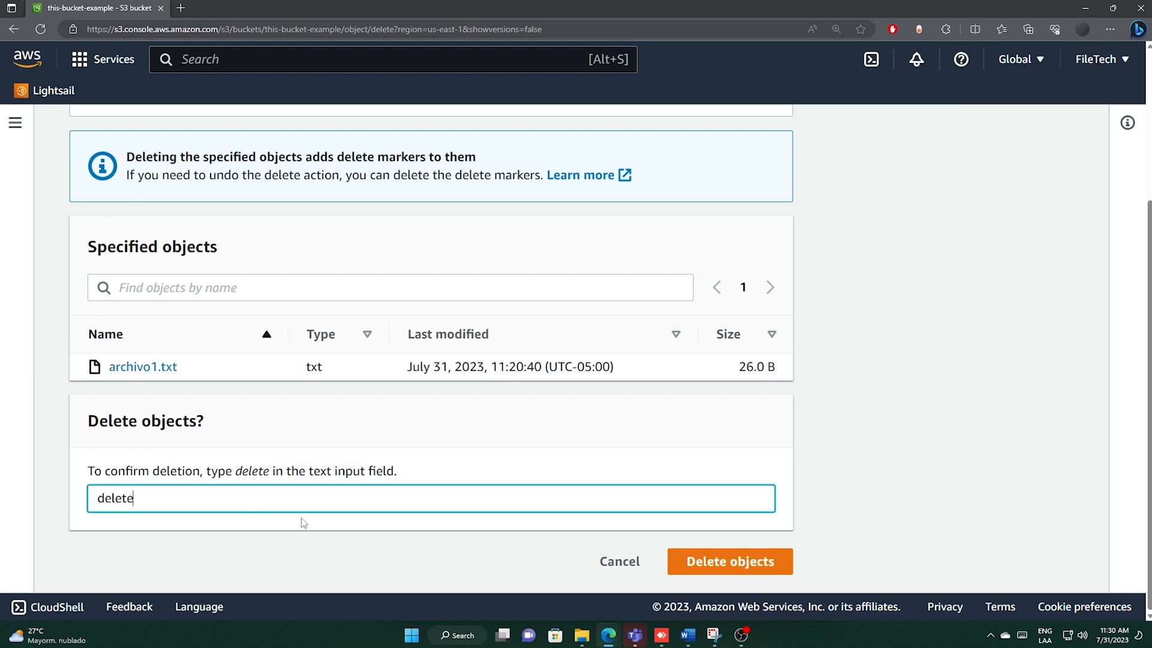
left_click(729, 561)
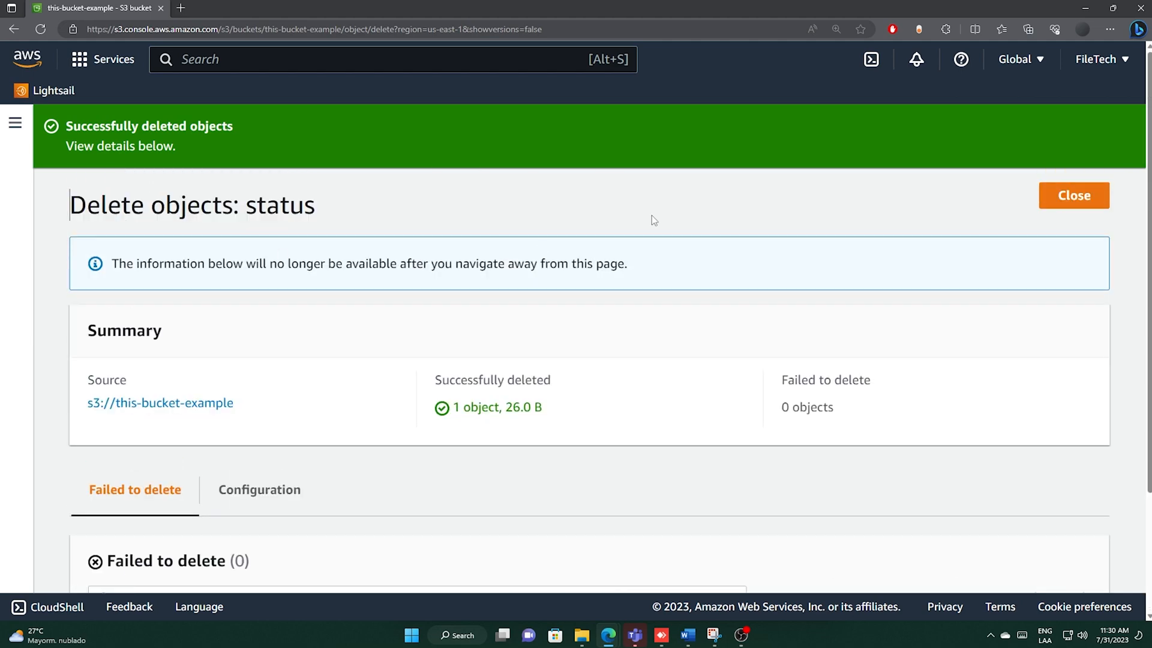
left_click(1073, 196)
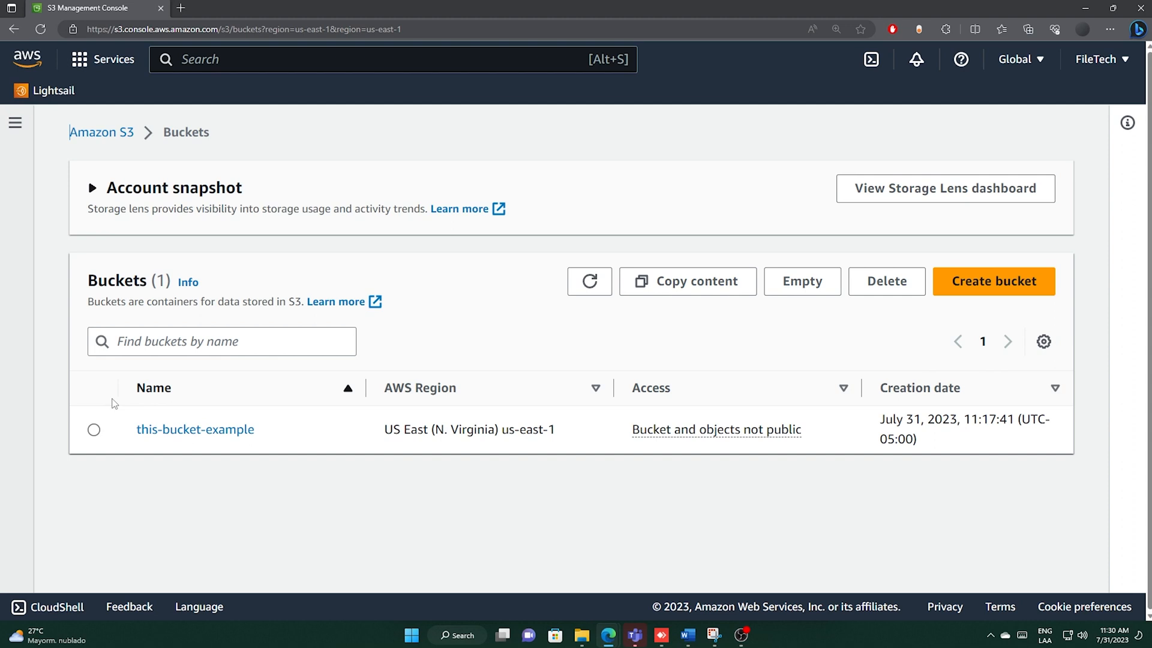
Step: Retry deleting this-bucket-example, note the 'bucket is not empty' warning, and cancel
left_click(93, 429)
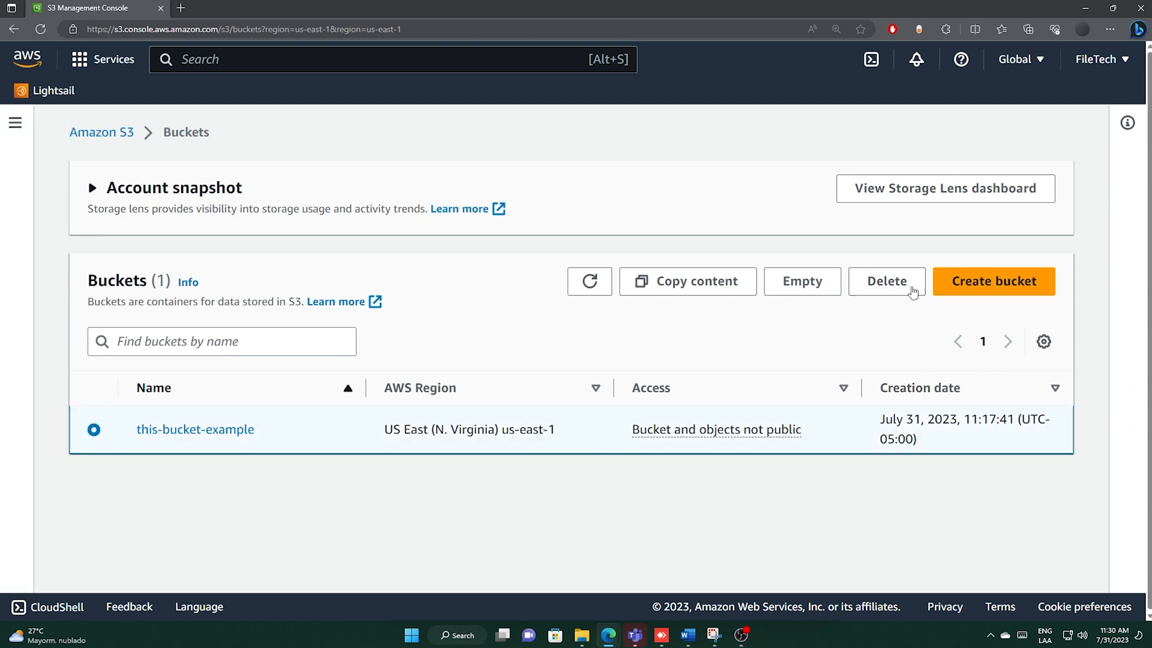
left_click(887, 281)
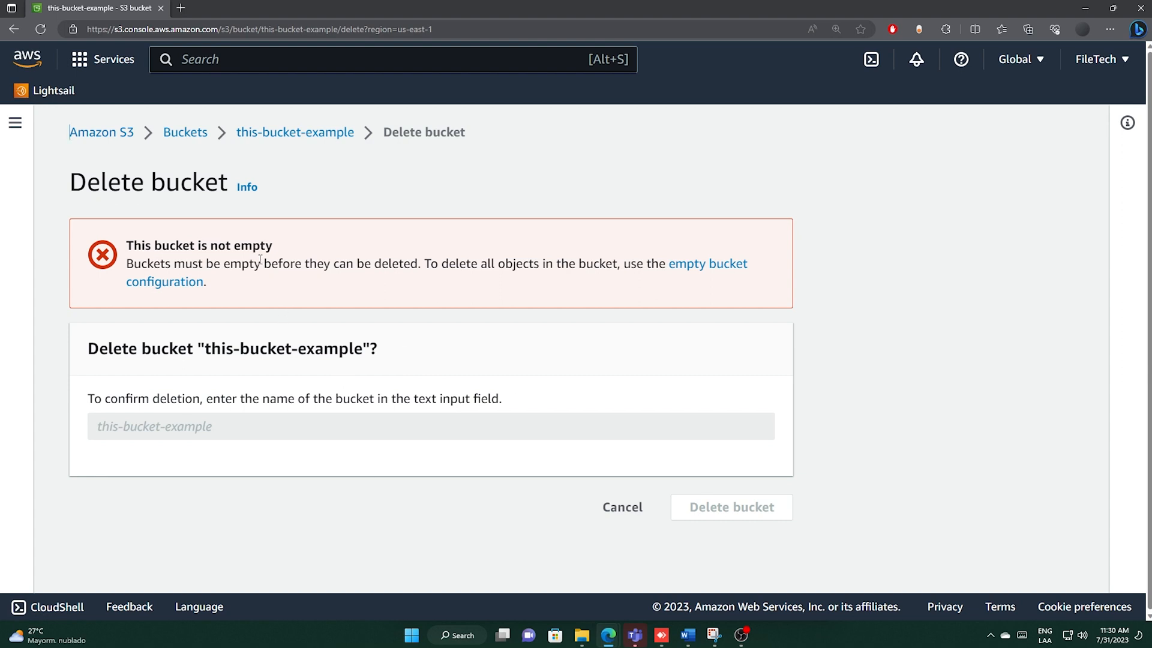
left_click_drag(127, 263, 207, 281)
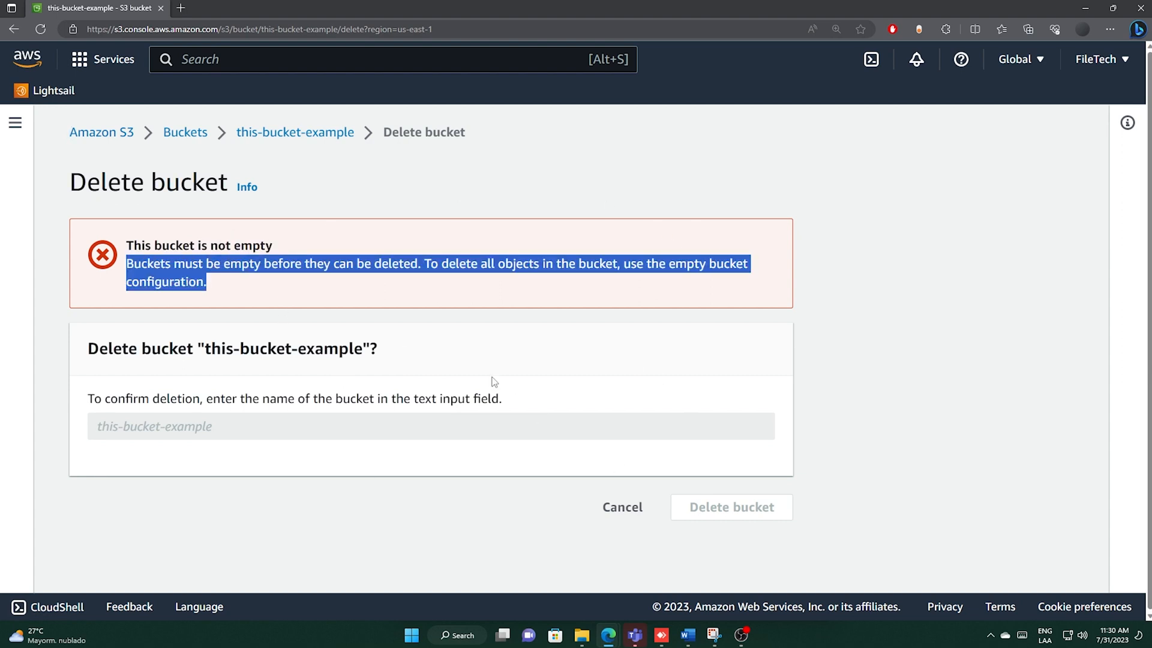
mouse_move(613, 283)
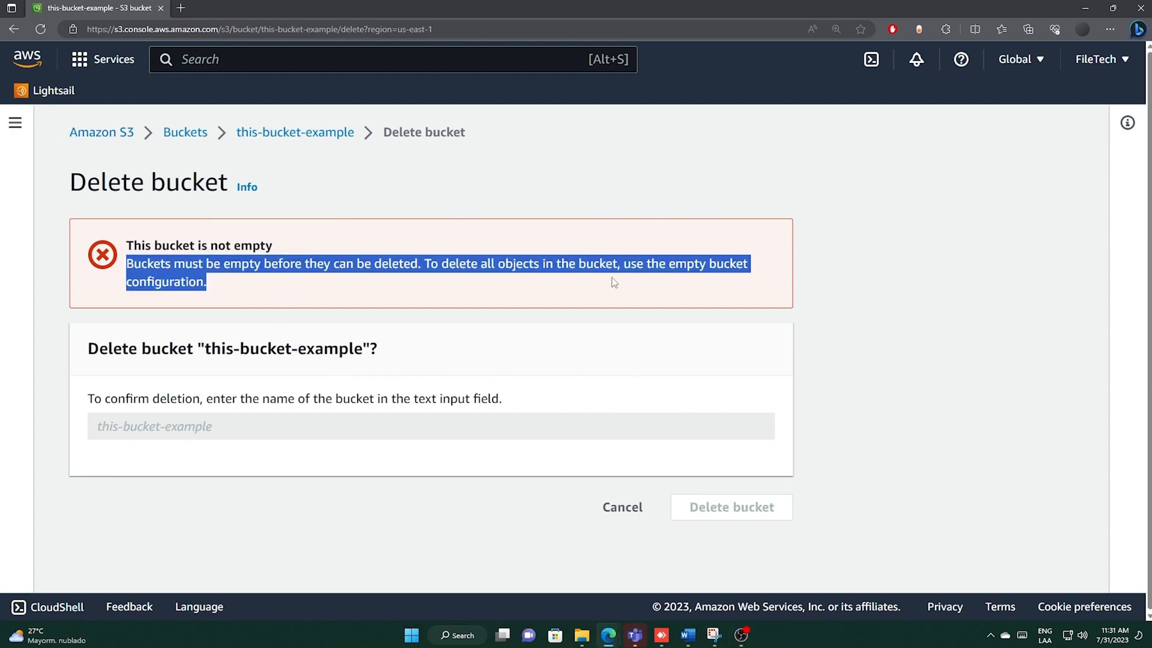
left_click(621, 507)
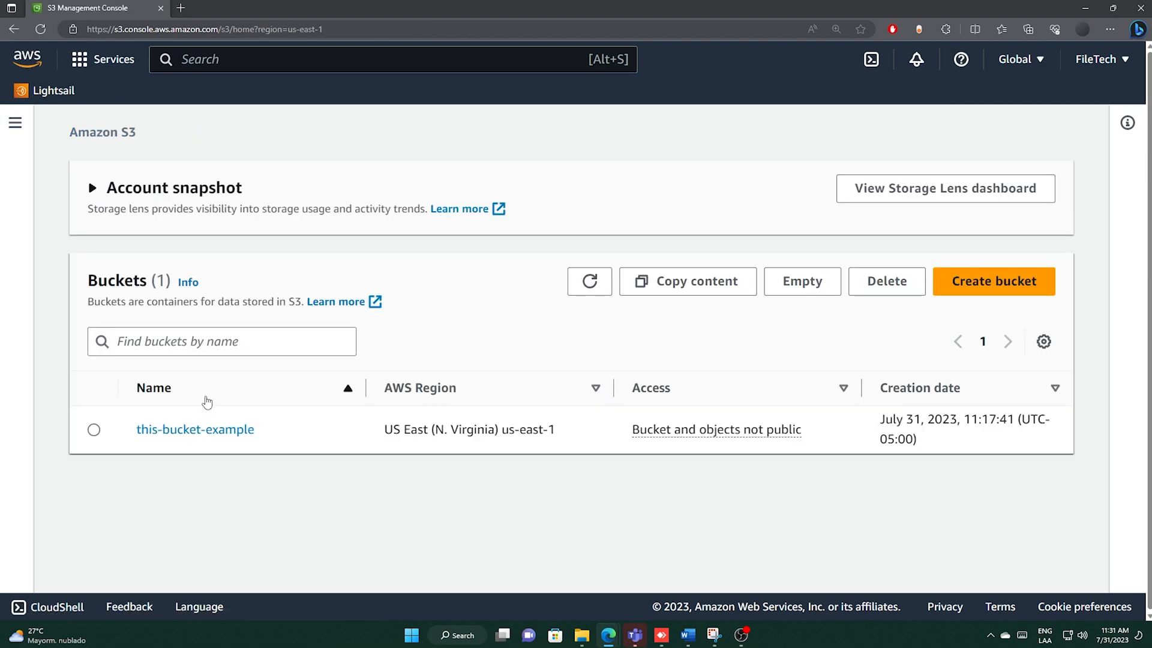
Step: With Show versions on, permanently delete all five archivo1.txt versions, confirming with 'permanently delete'
left_click(194, 429)
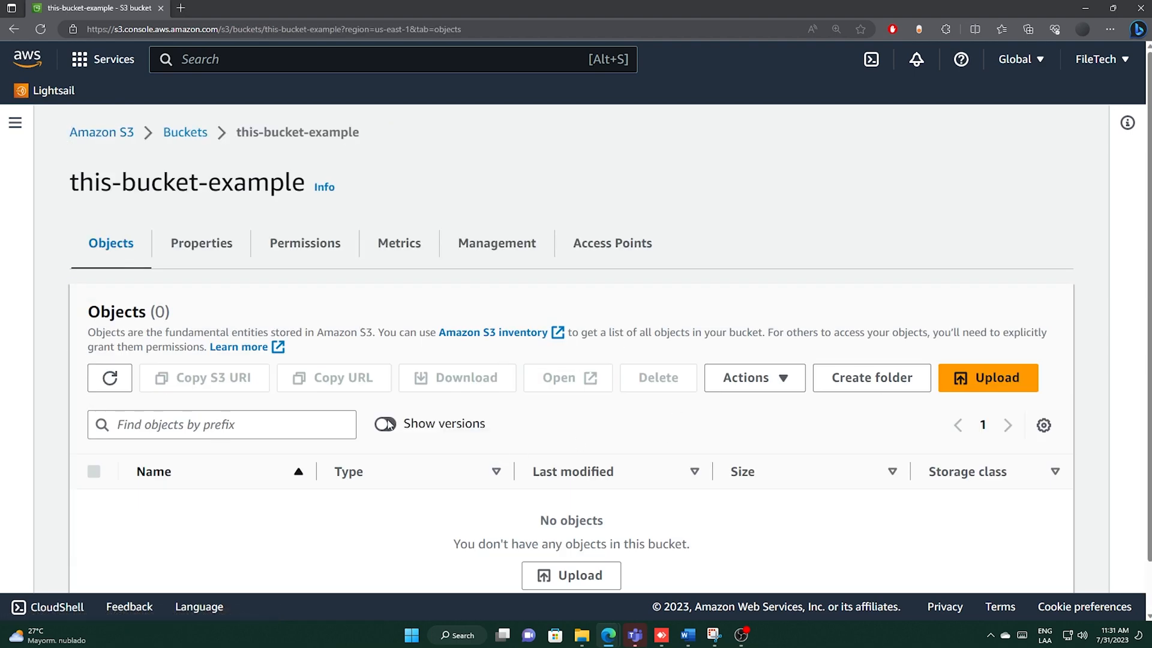
left_click(383, 423)
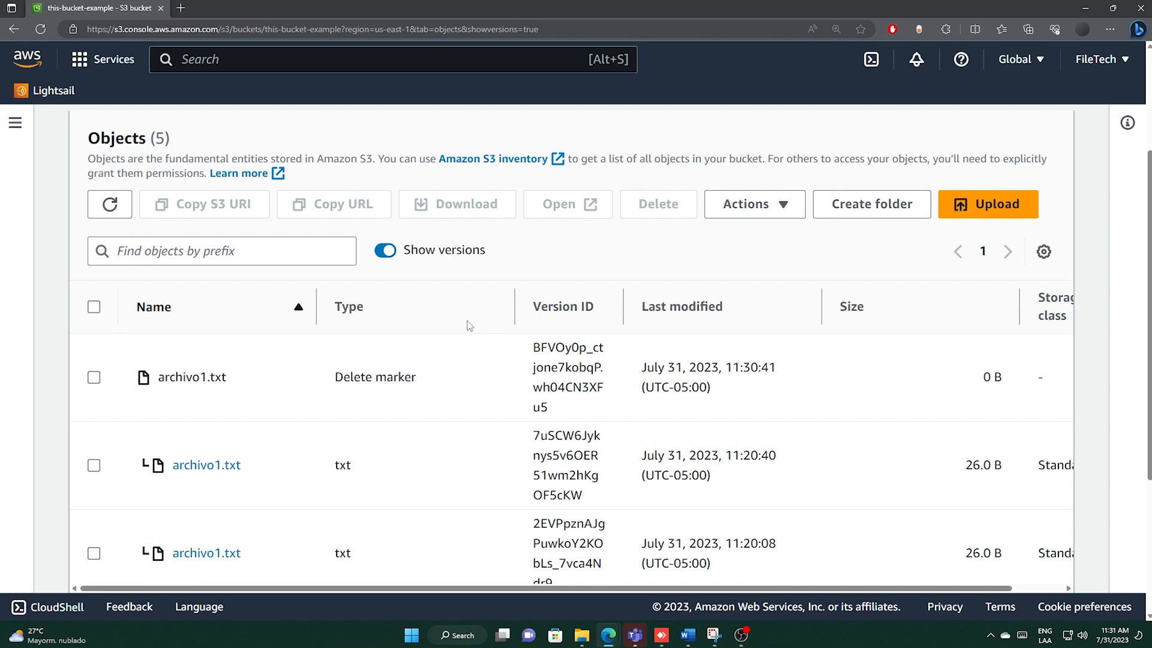
left_click(93, 307)
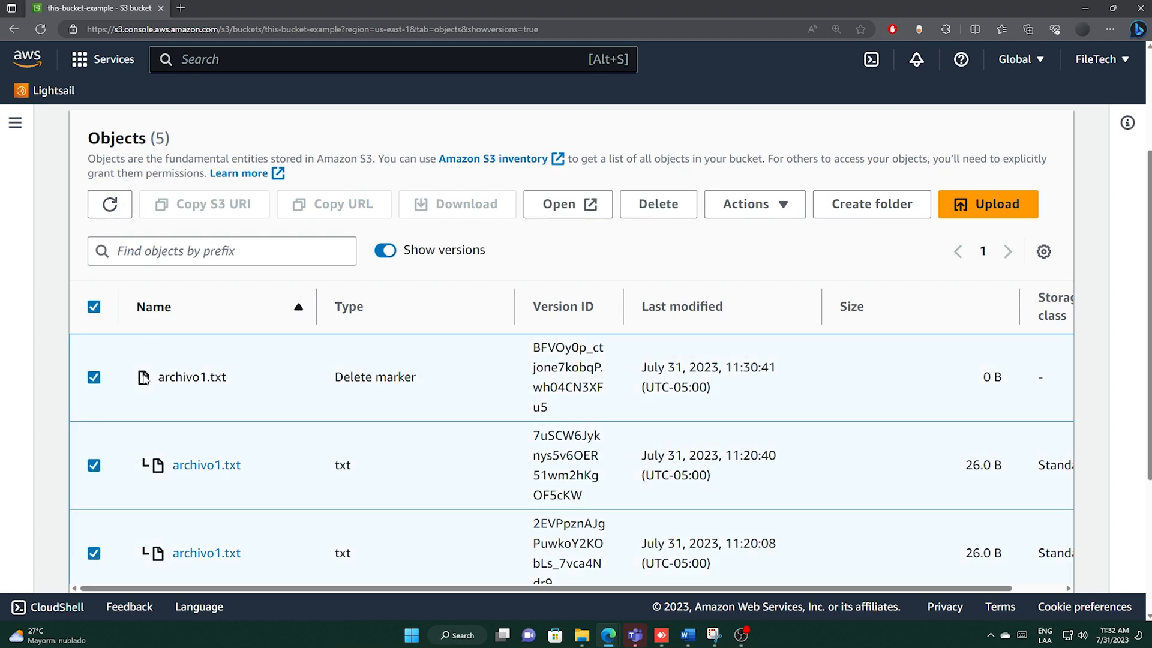
left_click(657, 204)
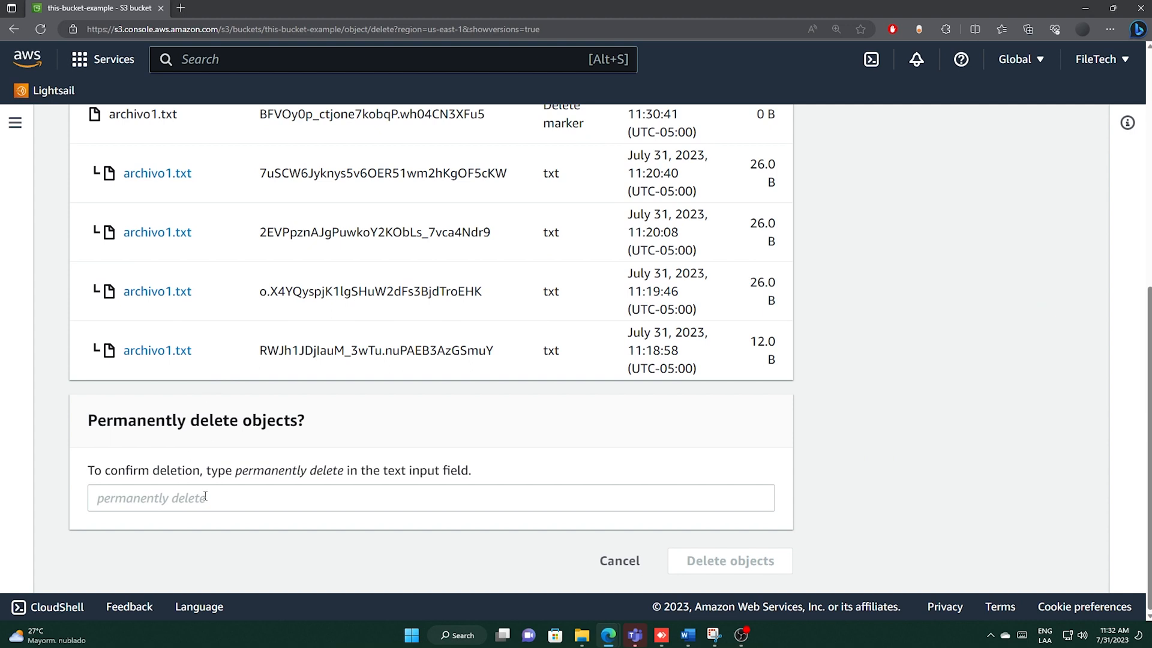
double_click(241, 470)
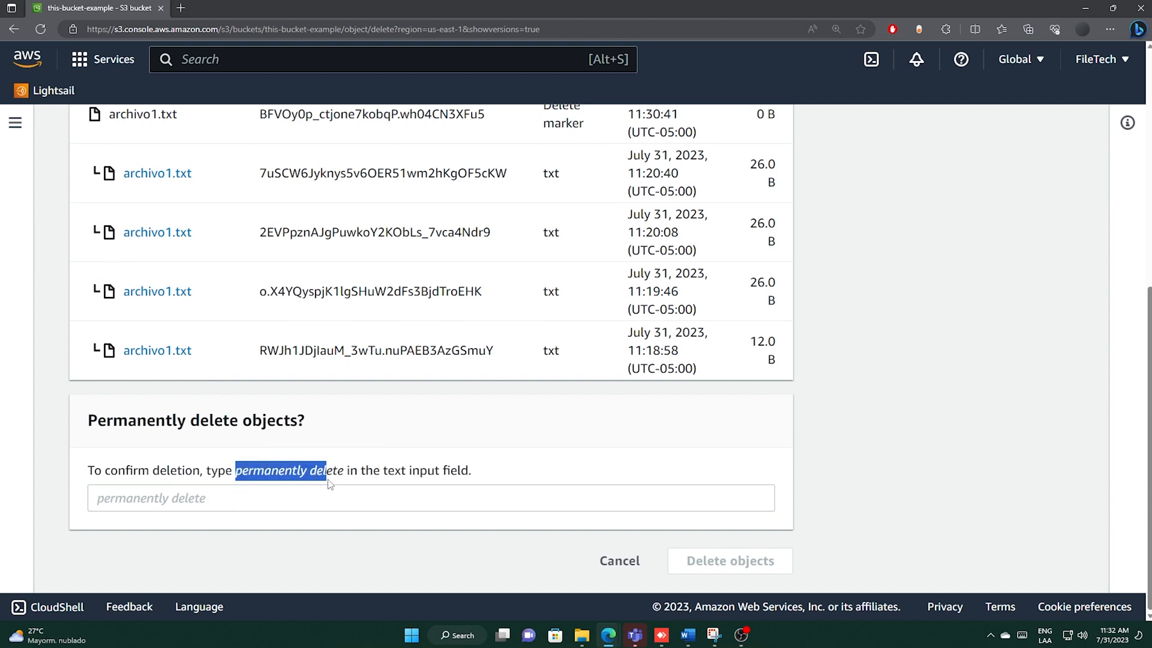
type("permanently delete")
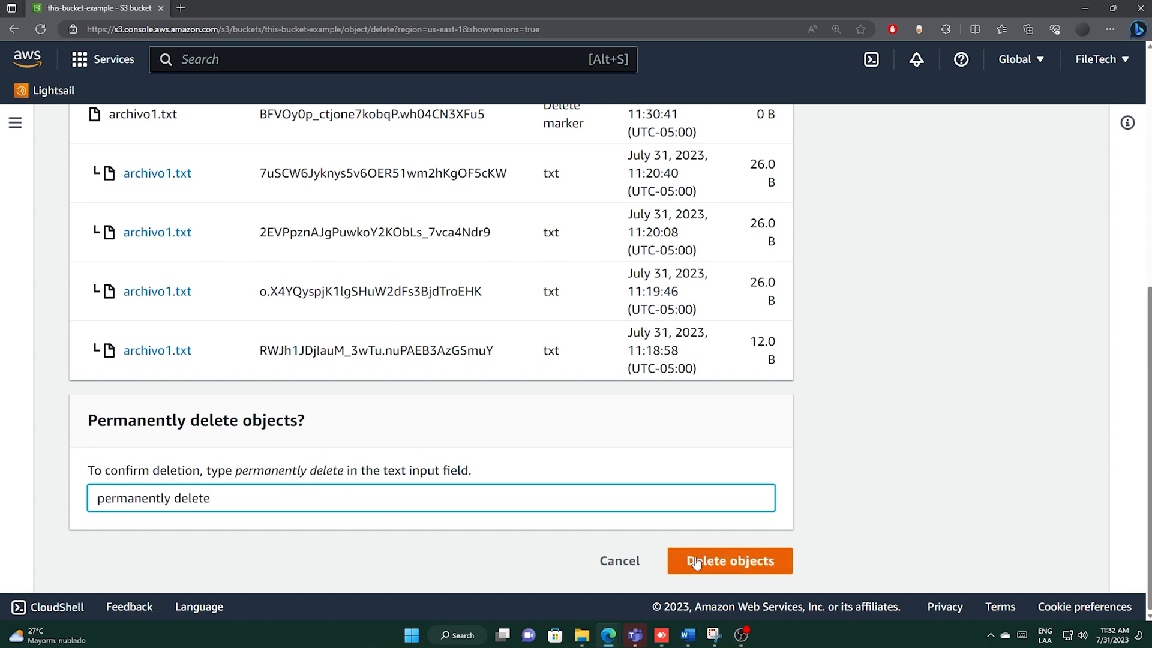
left_click(730, 560)
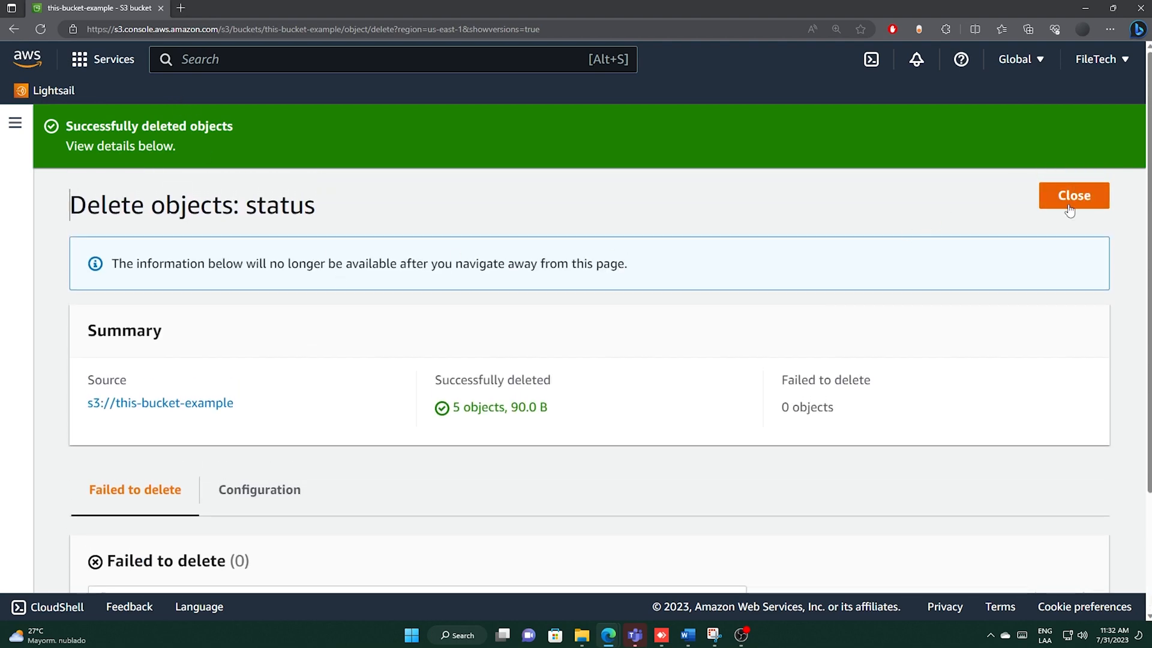
left_click(1074, 195)
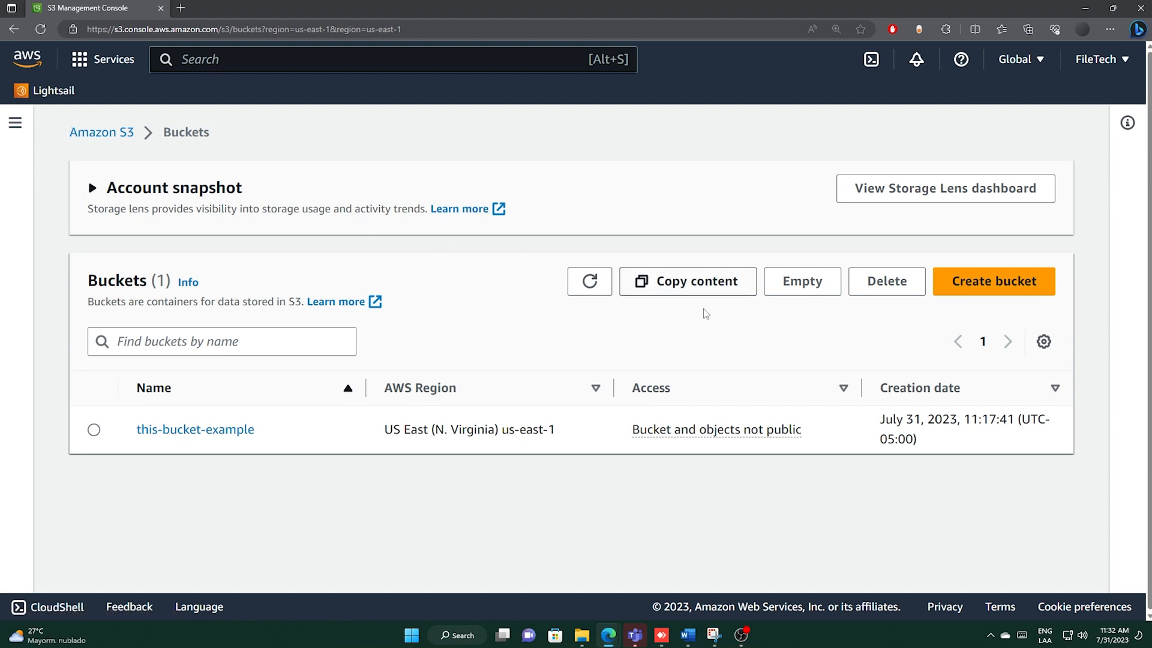
Step: Delete the bucket this-bucket-example, confirming by entering its name
left_click(94, 429)
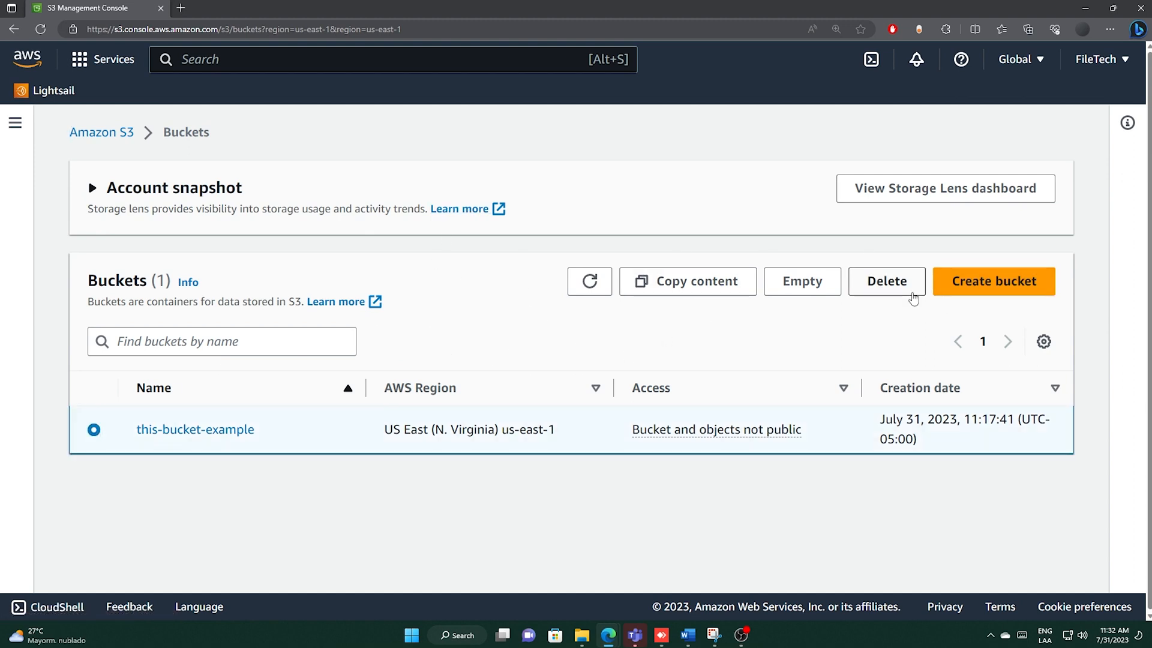
left_click(886, 281)
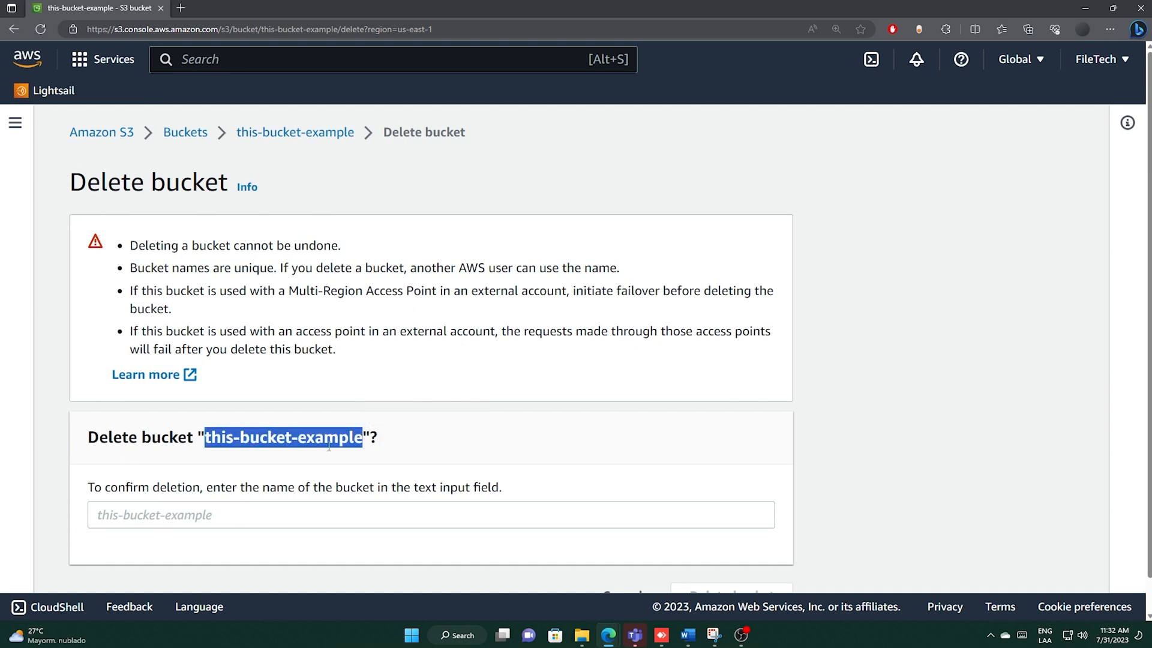
left_click(430, 514)
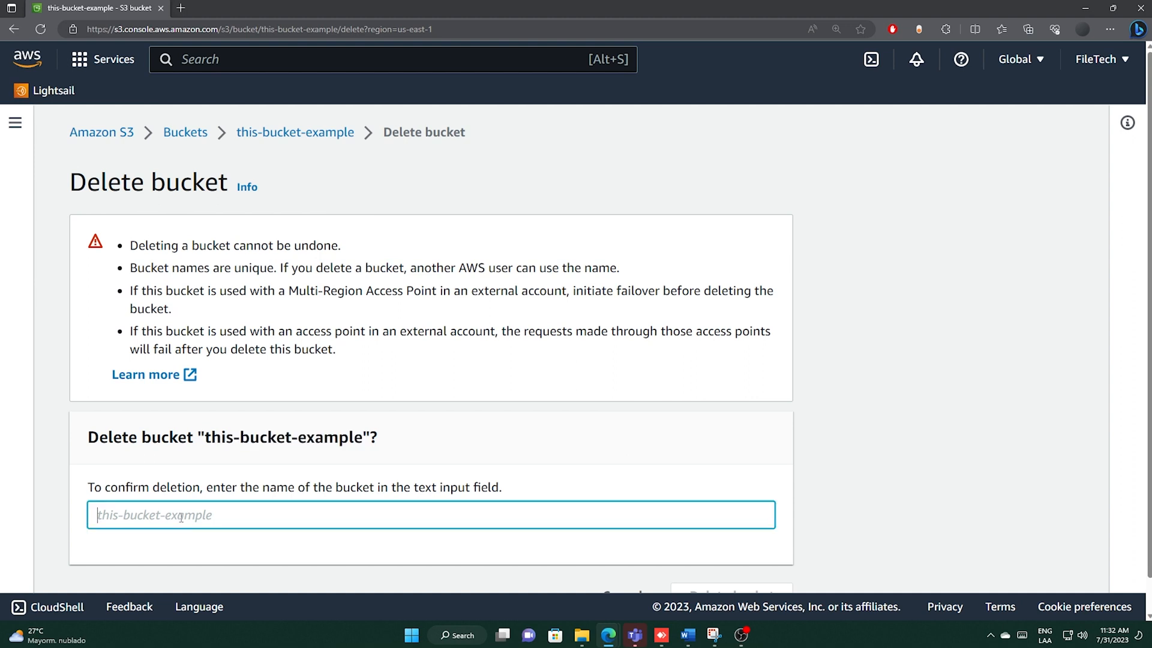
type("this-bucket-example")
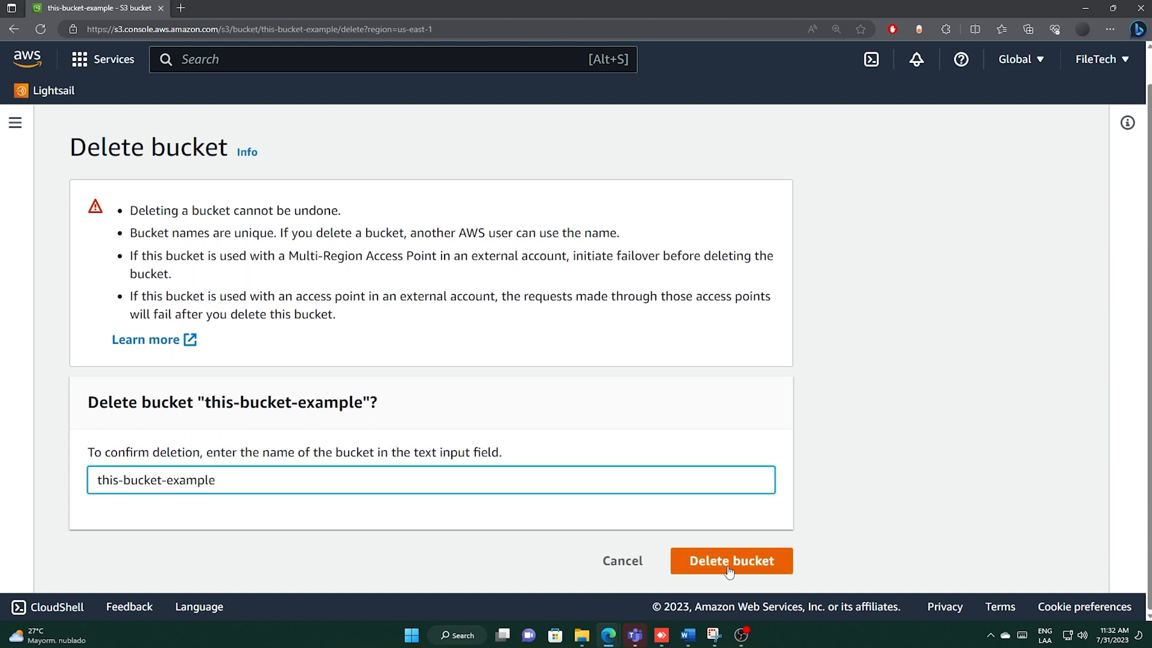
left_click(730, 560)
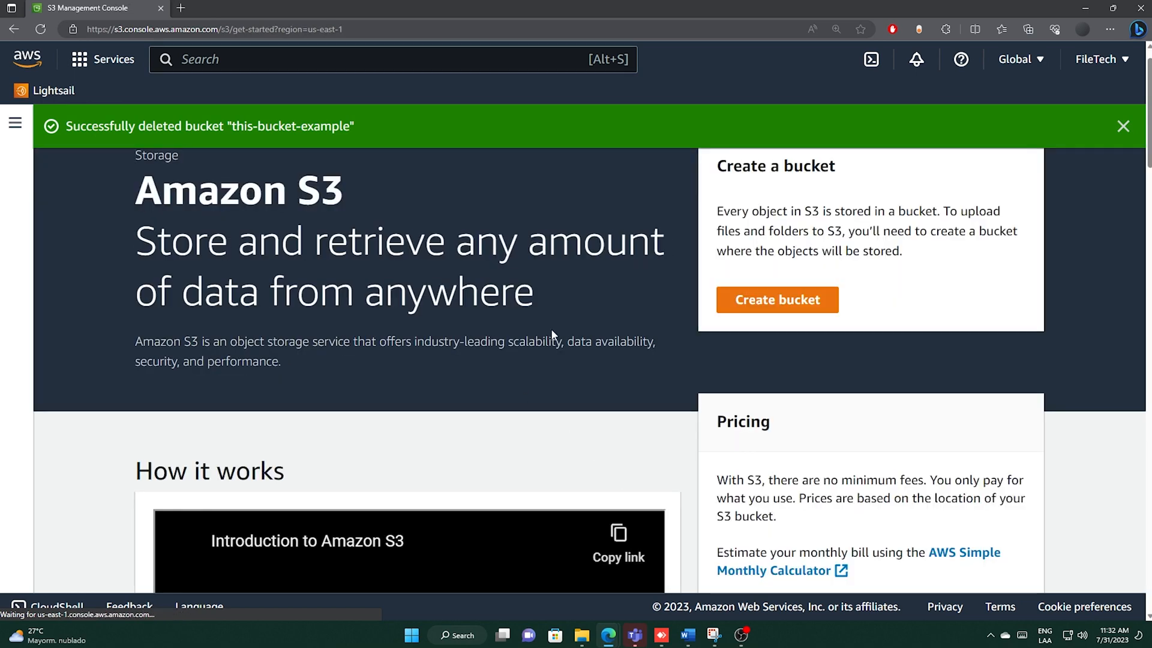